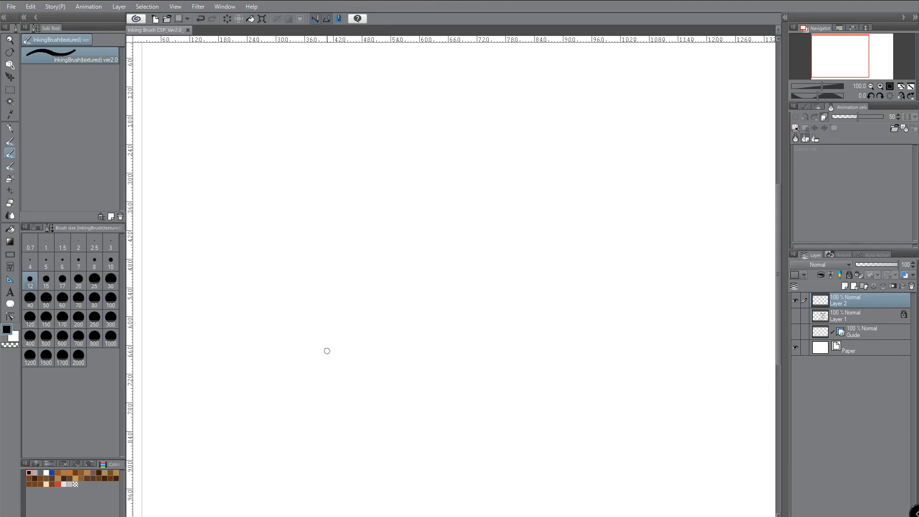
{"action": "mouse_move", "coordinate": [334, 273]}
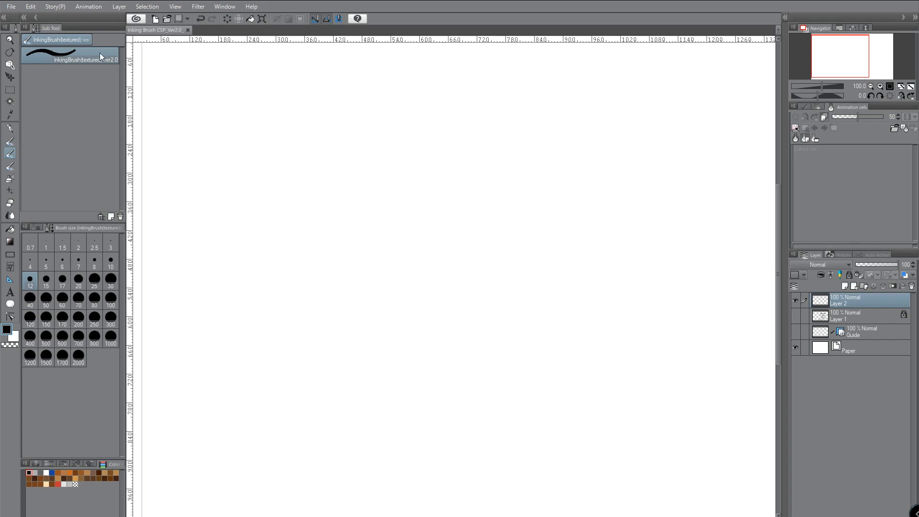
{"action": "mouse_move", "coordinate": [361, 187]}
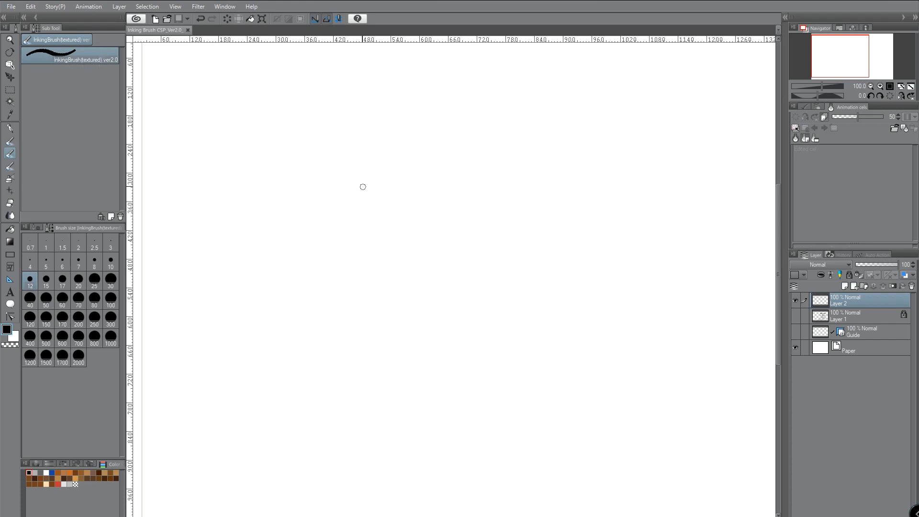
{"action": "mouse_move", "coordinate": [354, 186]}
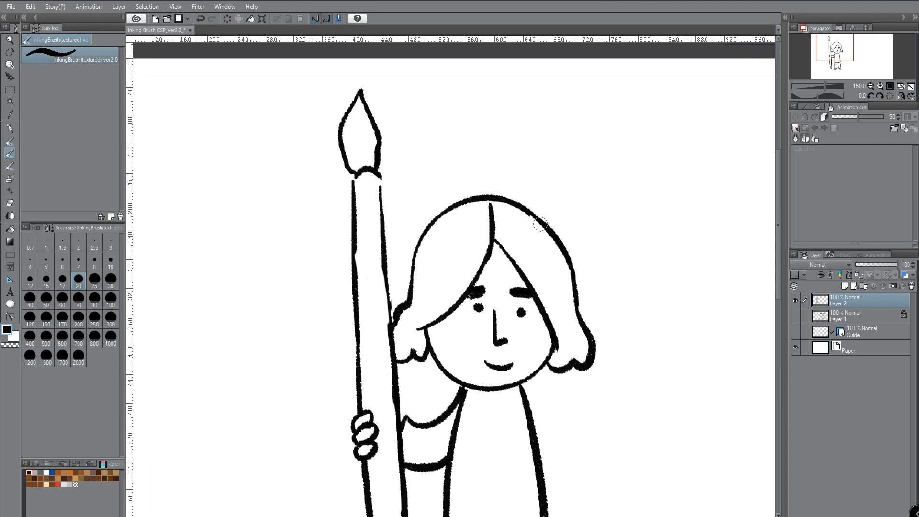
{"action": "scroll", "scroll_direction": "down", "scroll_amount": 3}
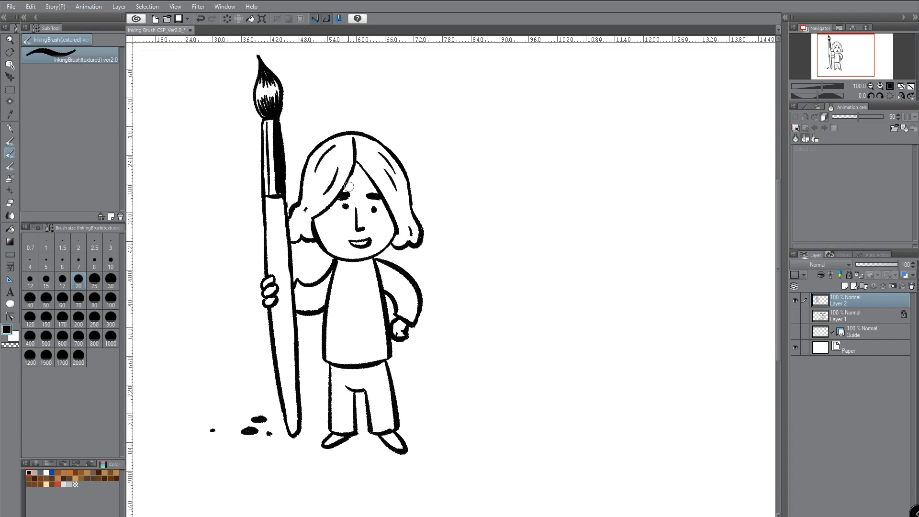
{"action": "scroll", "scroll_direction": "right", "scroll_amount": 3}
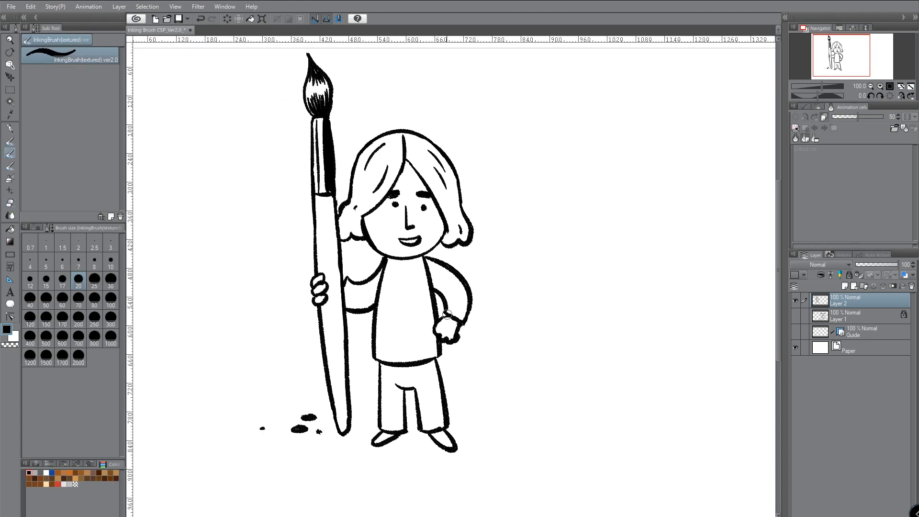